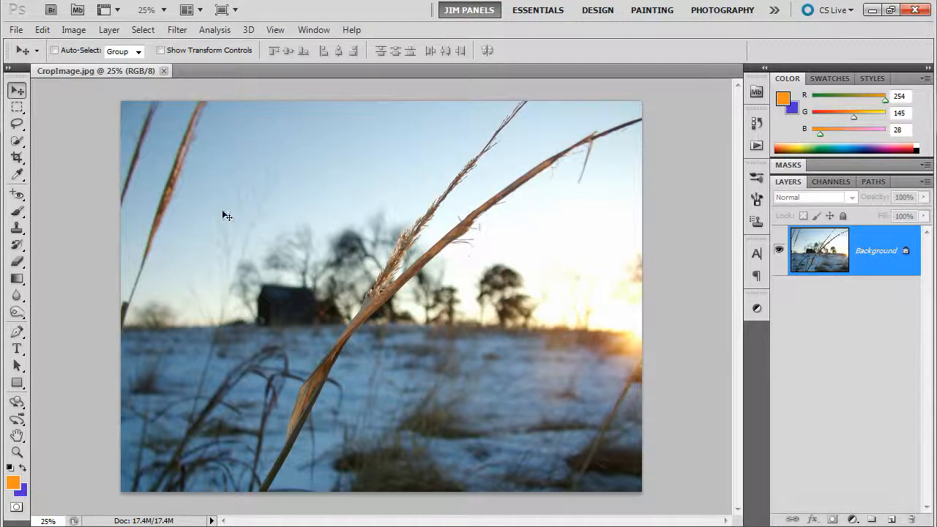
mouse_move(279, 206)
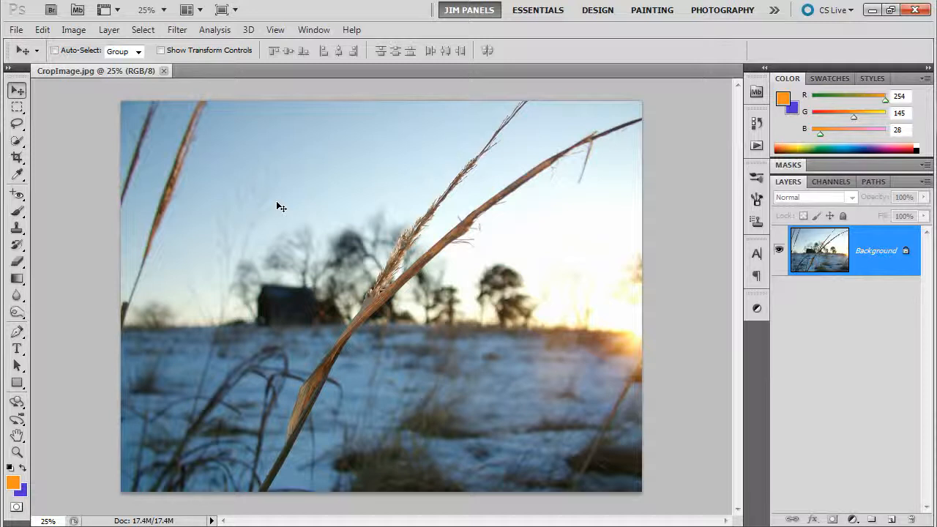
mouse_move(264, 174)
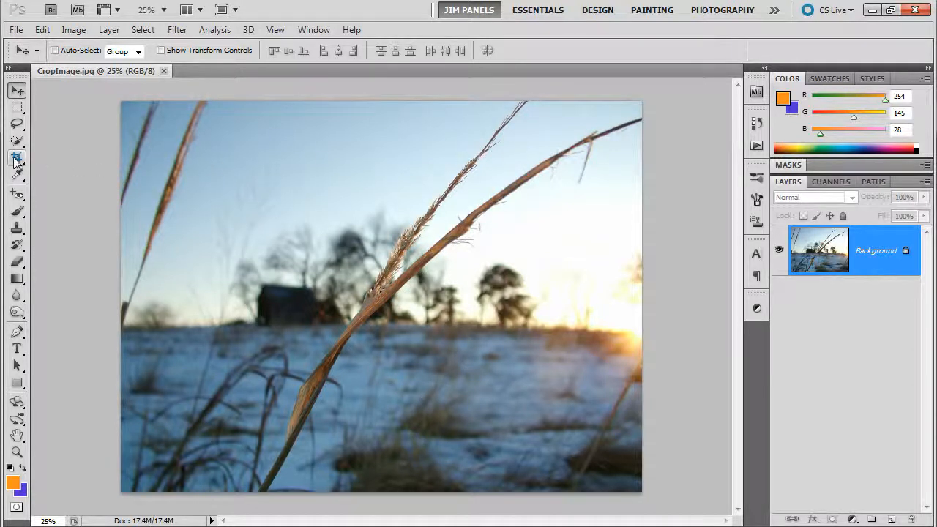
- Draw a 4 x 6 inch 300 ppi preset crop over the house and cancel it
click(18, 158)
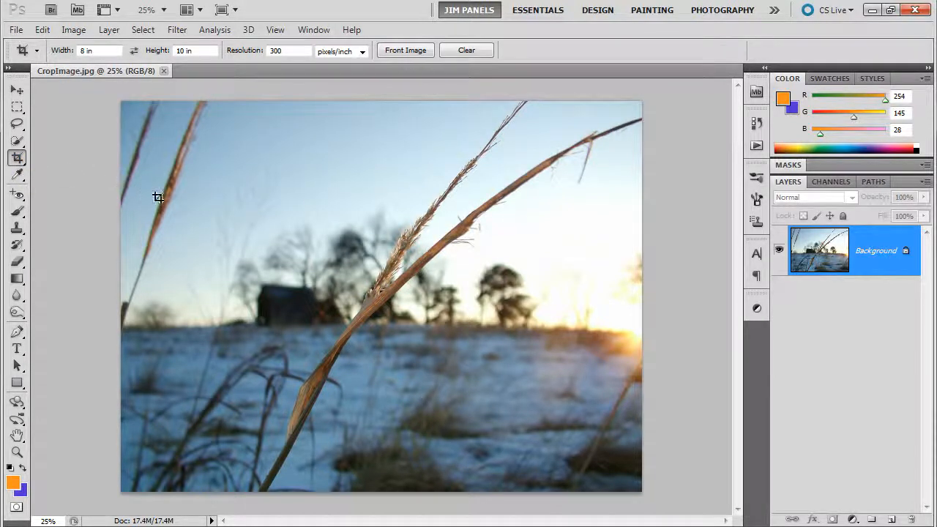
mouse_move(152, 241)
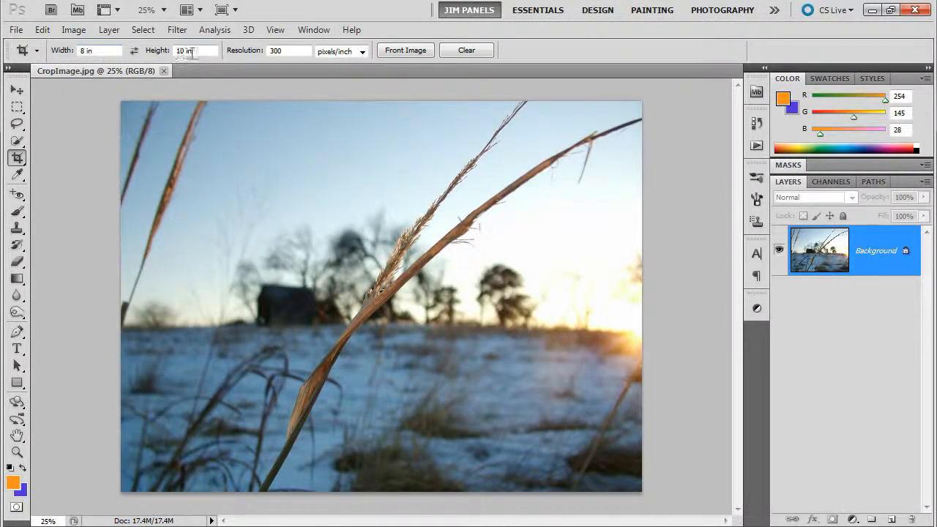
click(287, 49)
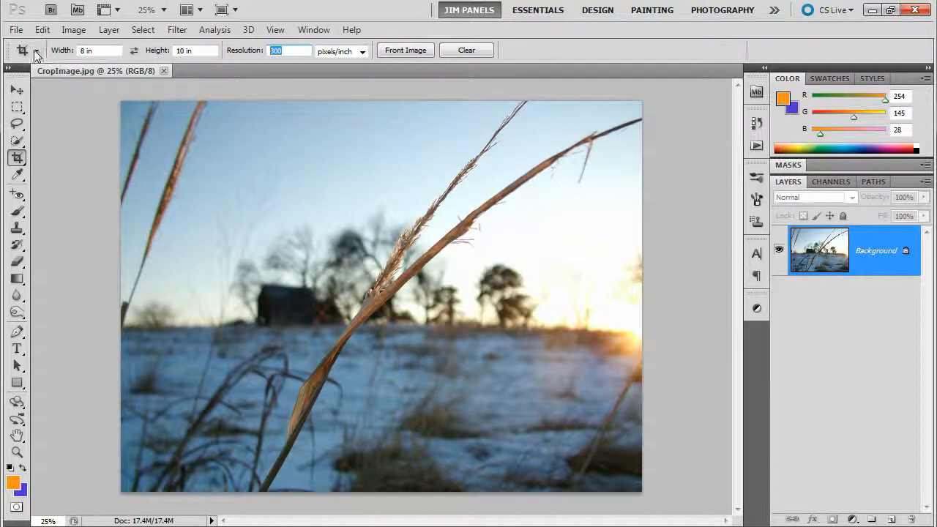
click(36, 50)
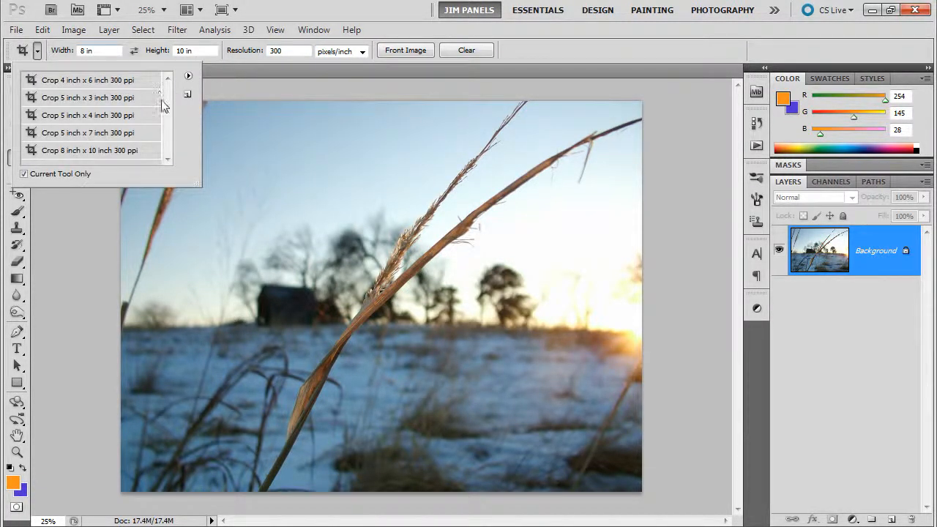
click(88, 79)
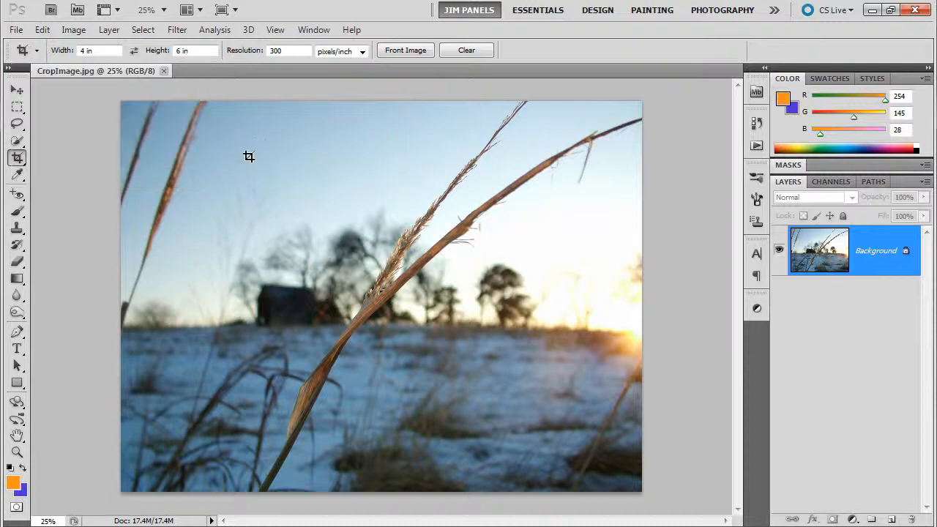
drag(249, 157, 410, 398)
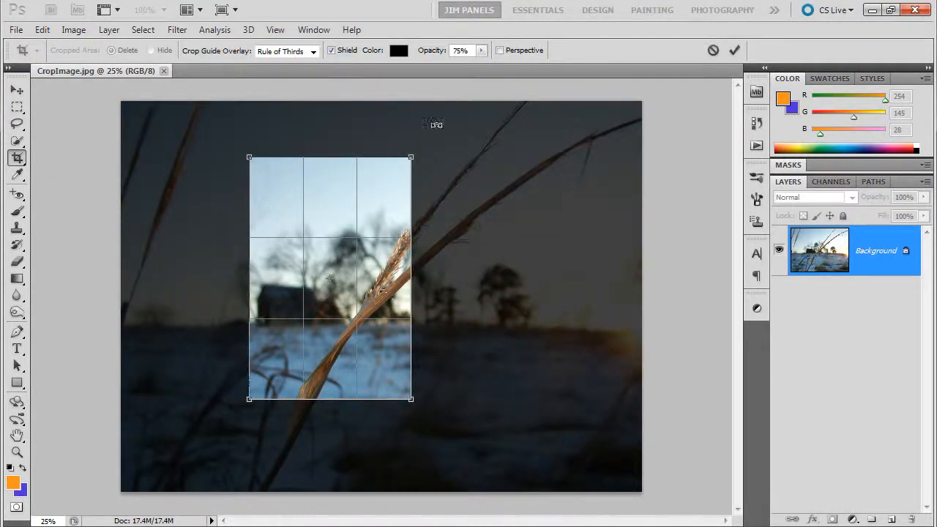
click(714, 50)
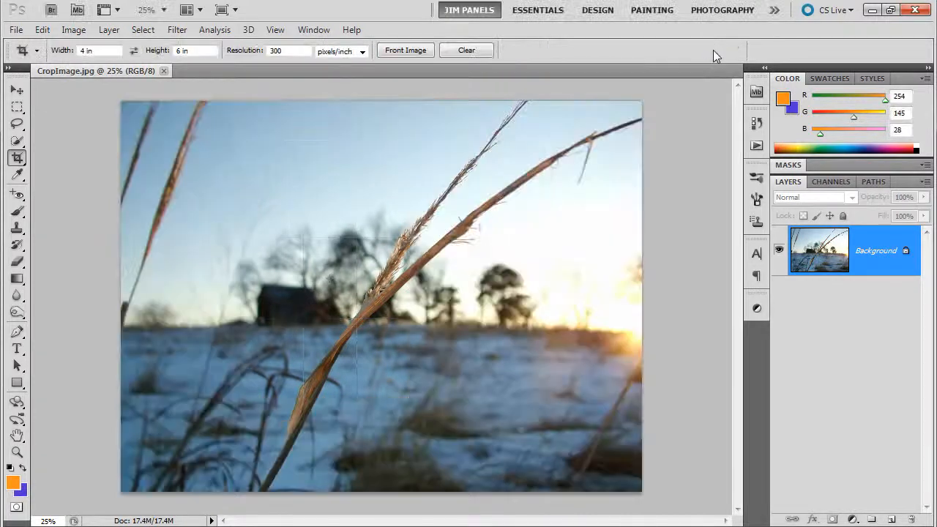
- Clear the fixed crop width and height, keeping 300 ppi
click(38, 49)
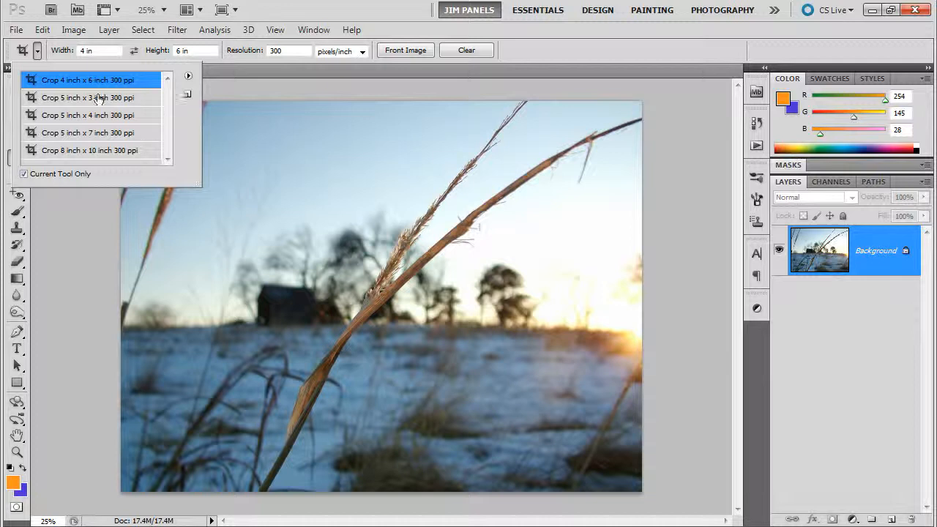
click(87, 79)
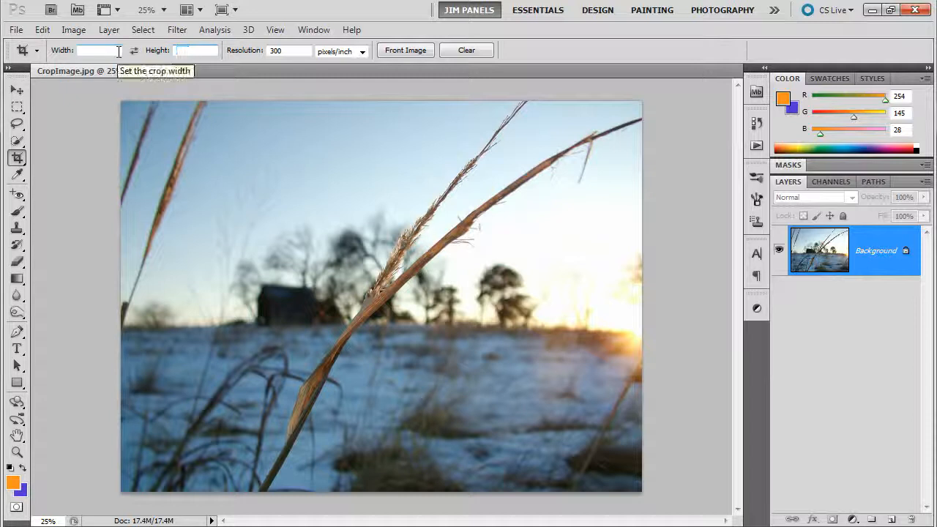
- Outline a long narrow crop across the house and trees, stretched past the left edge
drag(164, 133, 631, 226)
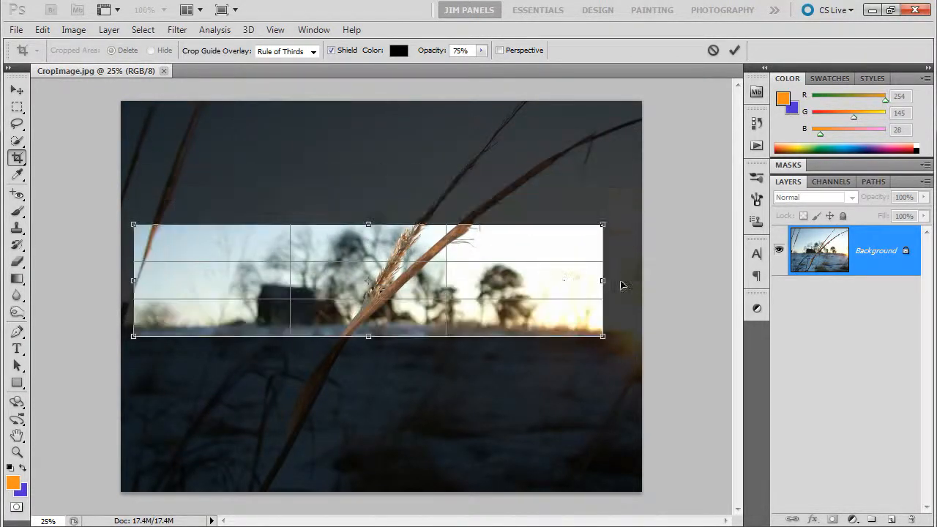
drag(604, 282, 634, 282)
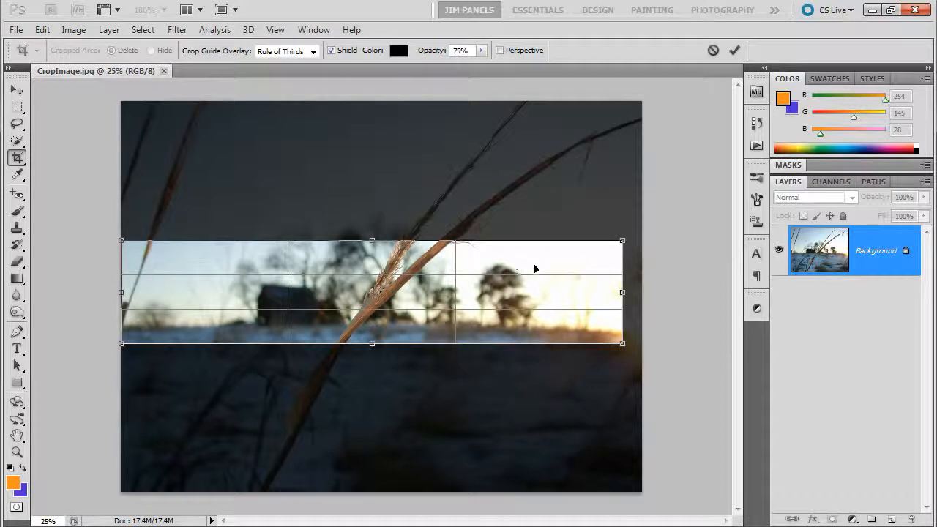
mouse_move(164, 290)
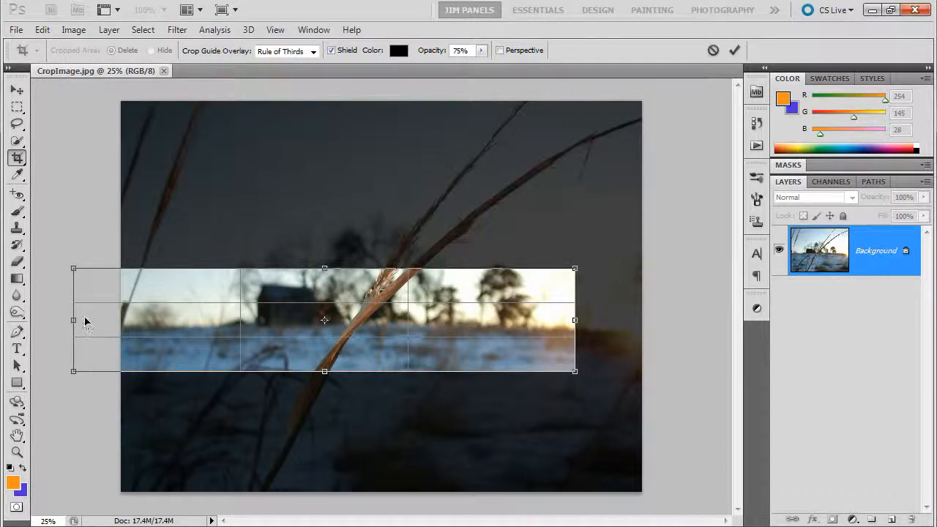
mouse_move(95, 314)
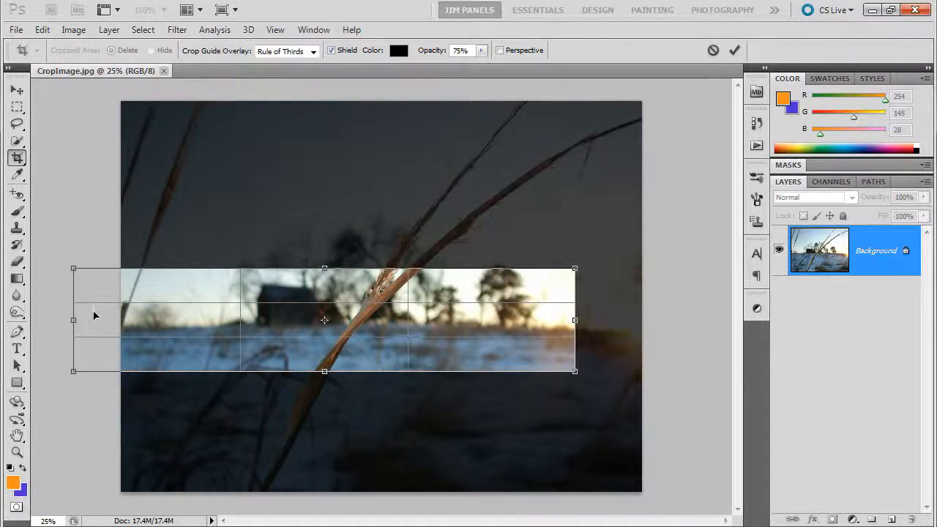
mouse_move(182, 145)
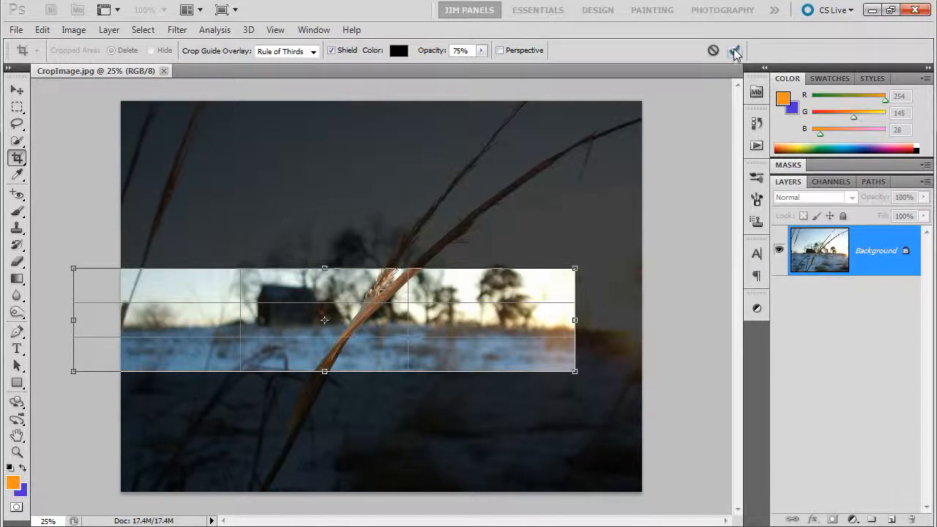
- Discard the wide crop so the full photo remains uncropped
click(737, 50)
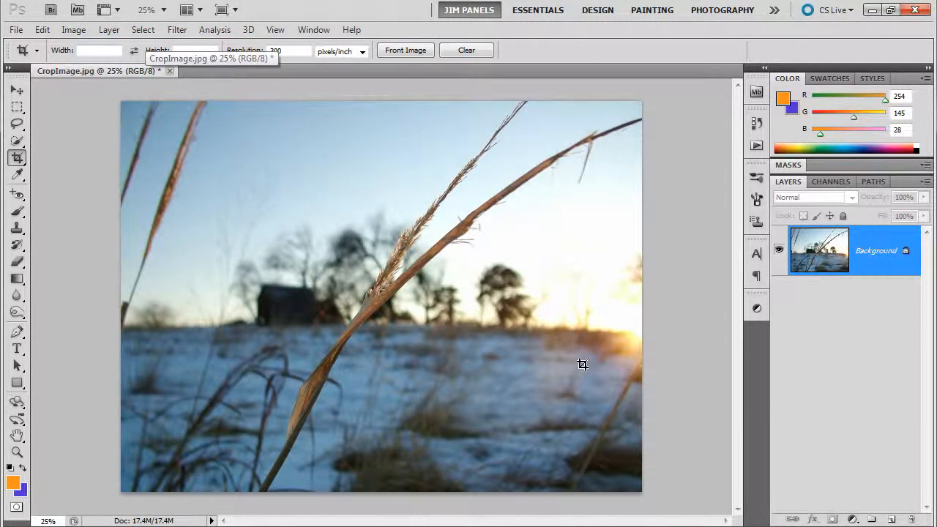
mouse_move(189, 202)
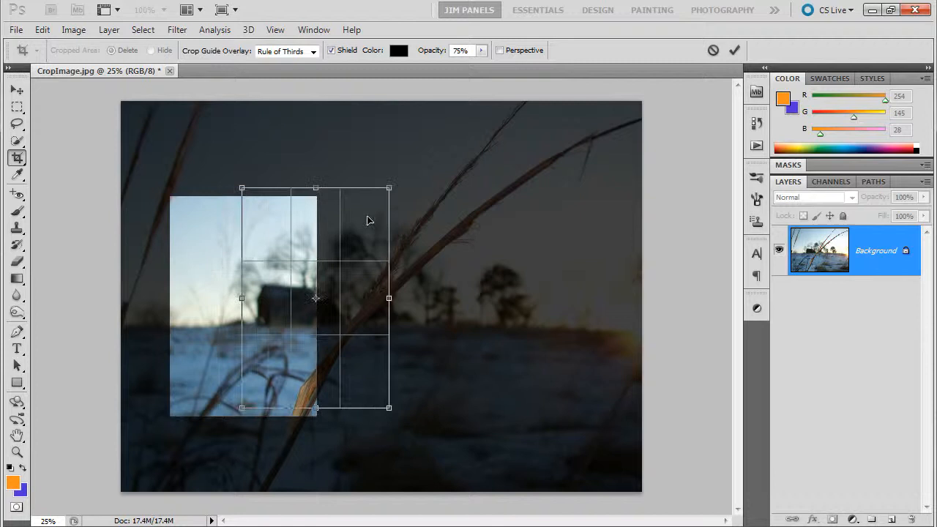
- Tilt and enlarge the crop along the grass stalk, then commit the rotated portrait crop
drag(315, 299, 359, 281)
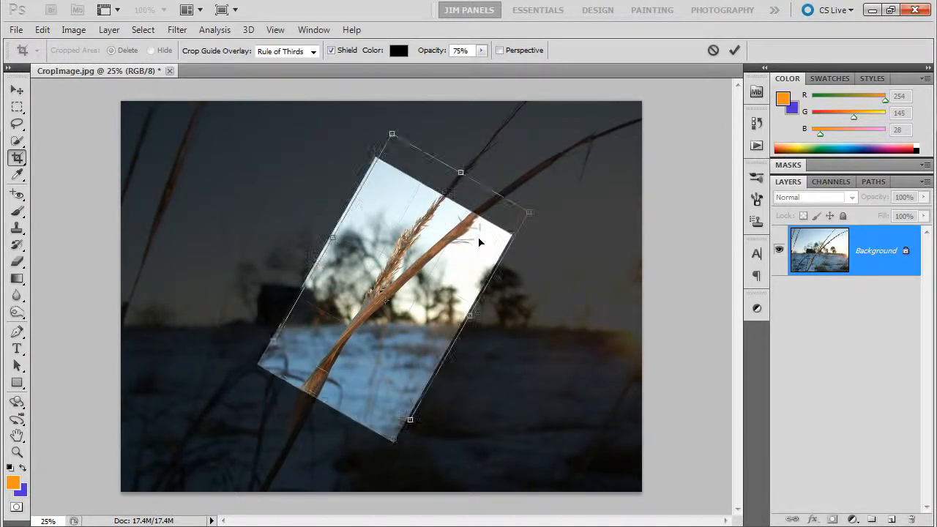
drag(481, 244, 526, 231)
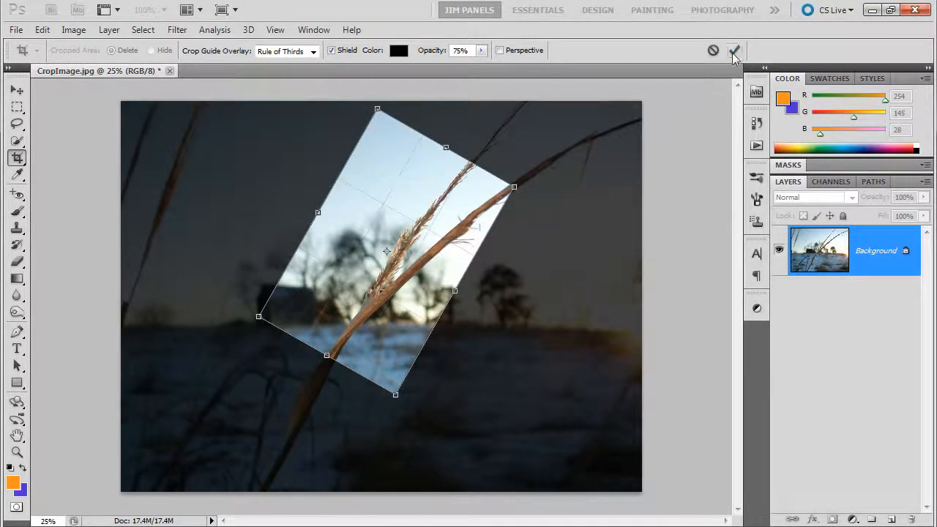
click(735, 50)
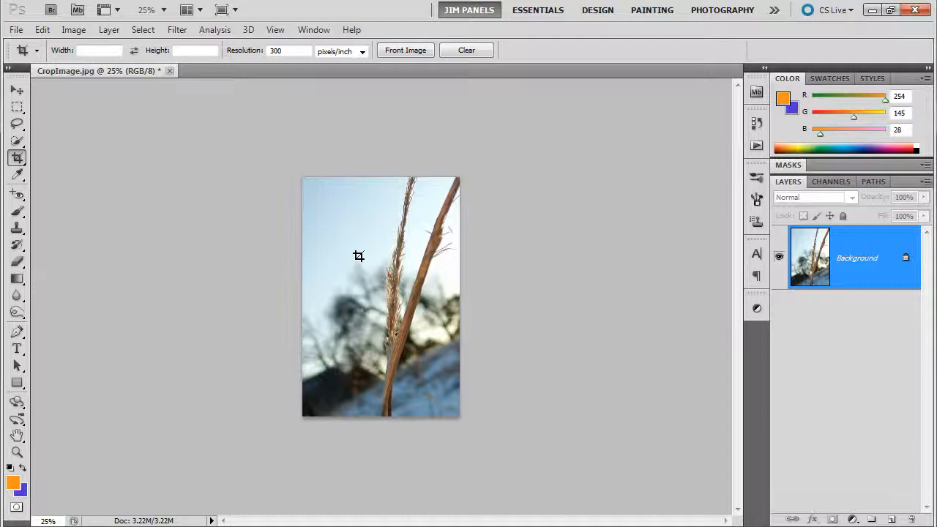
mouse_move(305, 174)
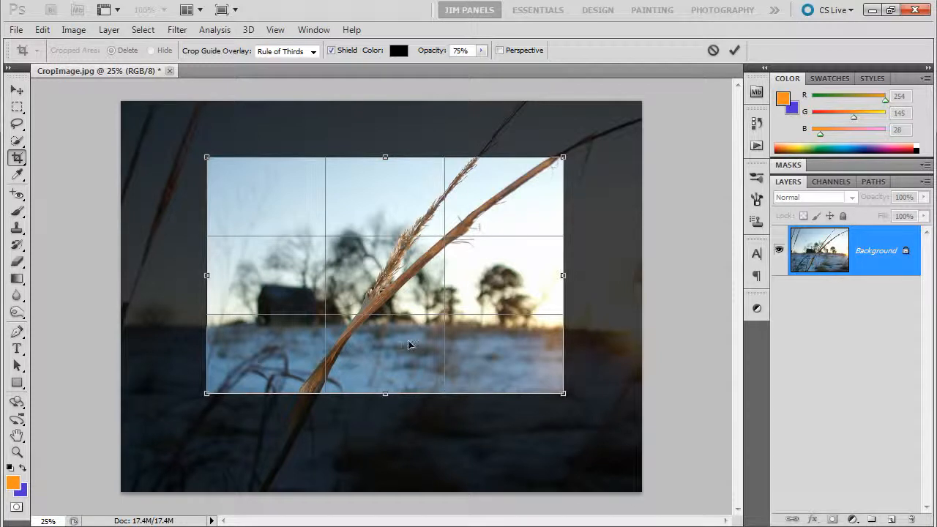
mouse_move(246, 290)
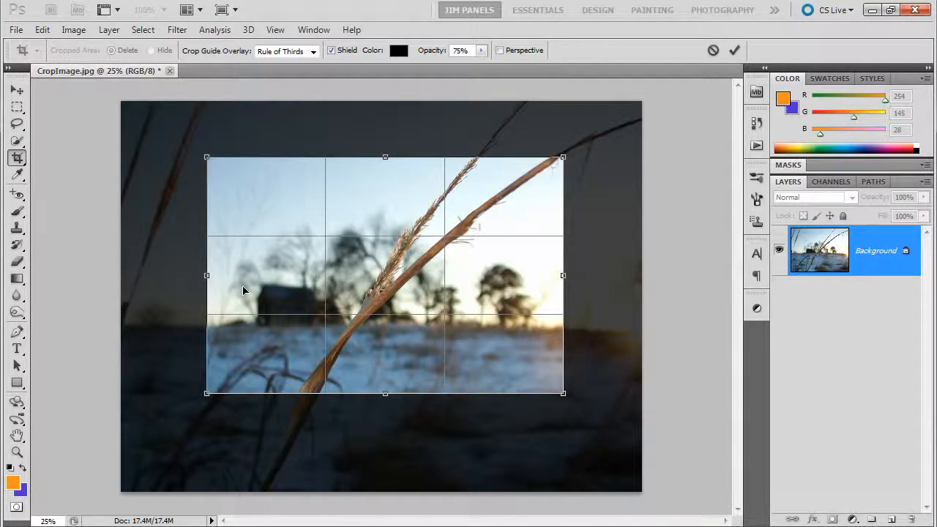
mouse_move(213, 402)
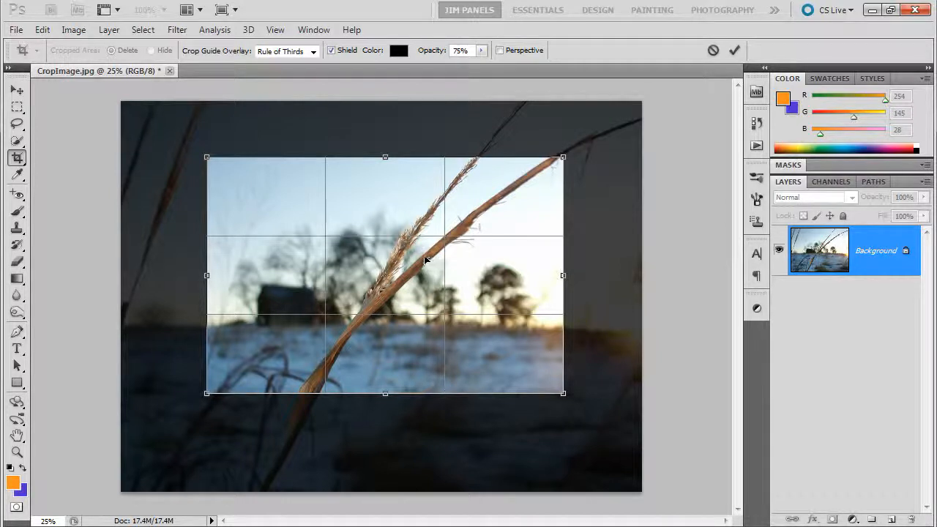
mouse_move(417, 233)
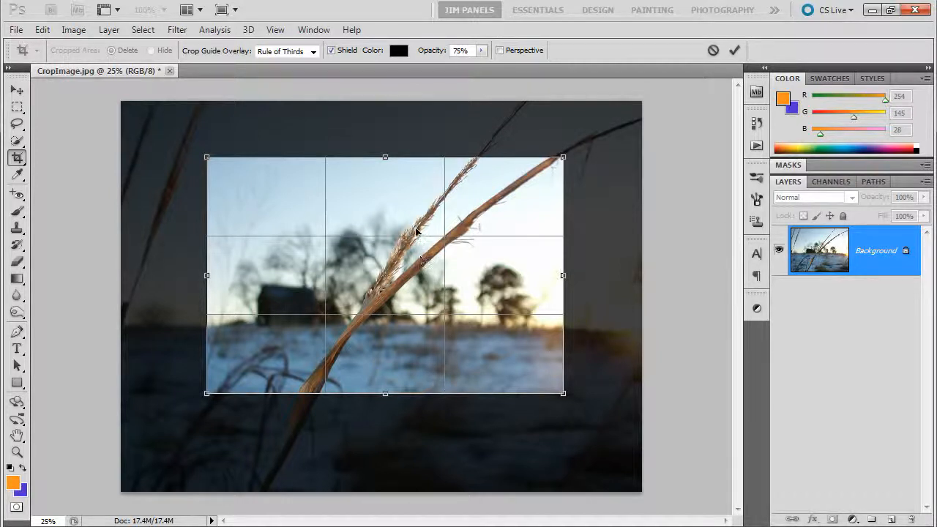
- Change the crop guide overlay and tilt the crop area slightly
click(313, 51)
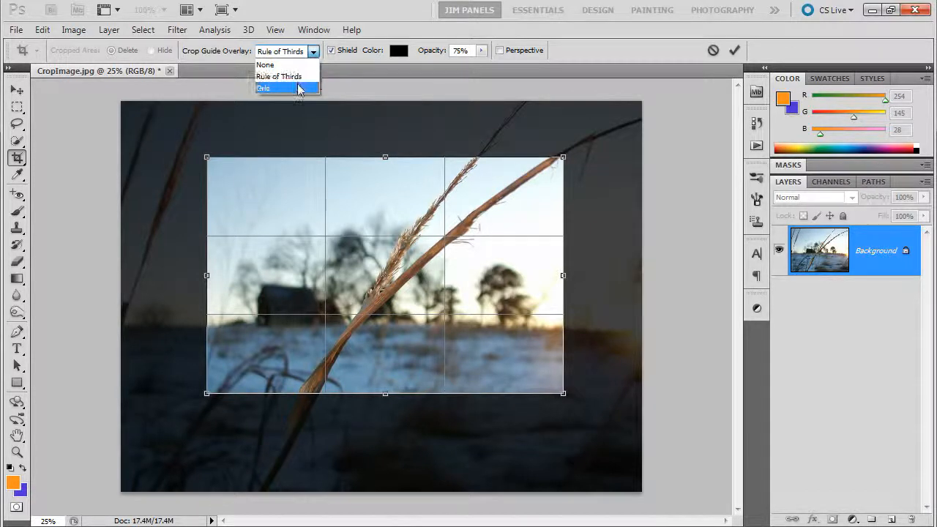
click(264, 88)
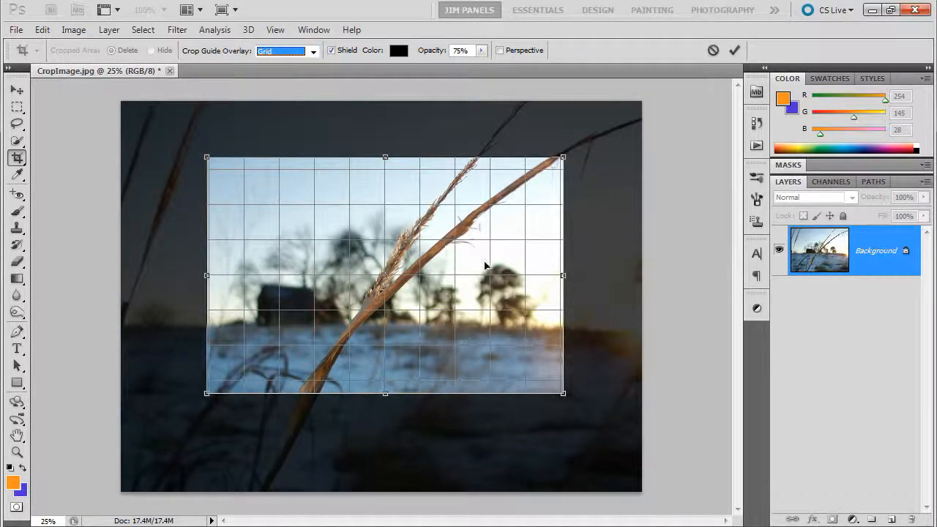
drag(563, 155, 569, 149)
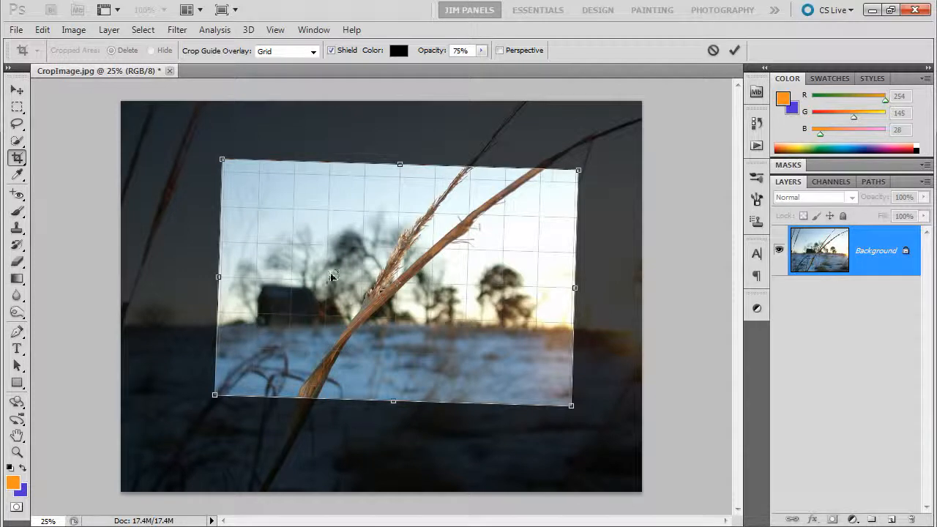
- Set the crop guide overlay to None, then to Rule of Thirds
click(314, 50)
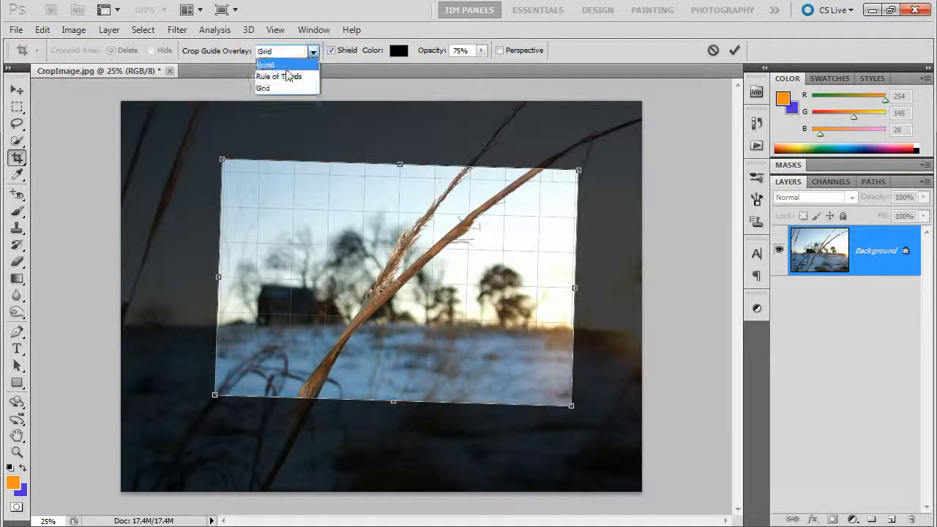
click(265, 65)
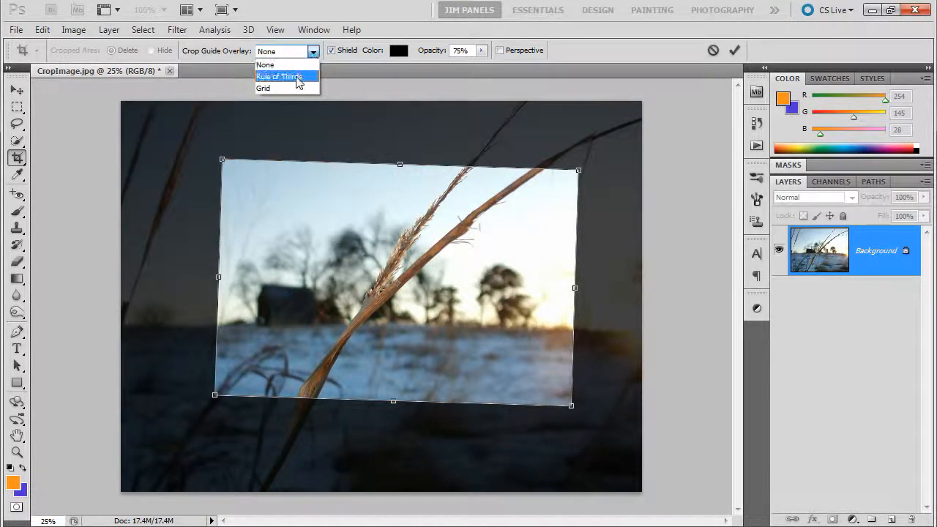
click(279, 76)
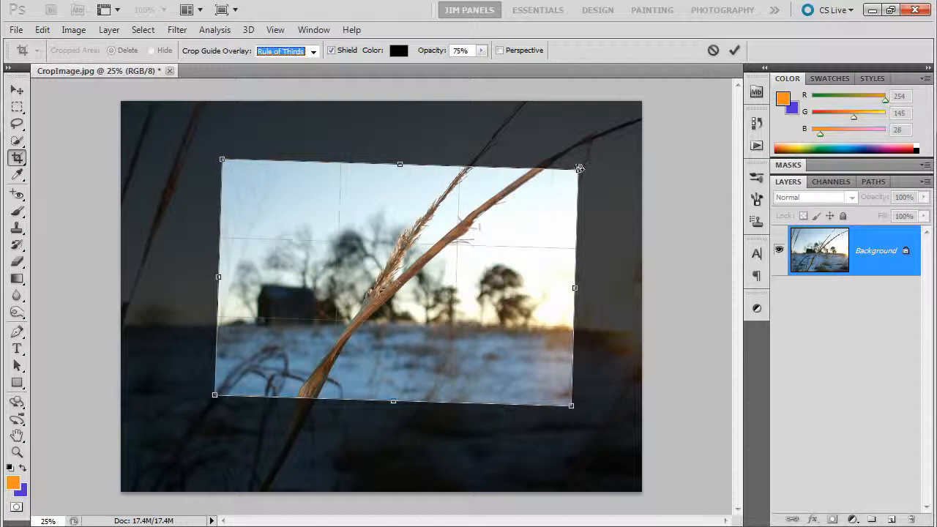
mouse_move(482, 235)
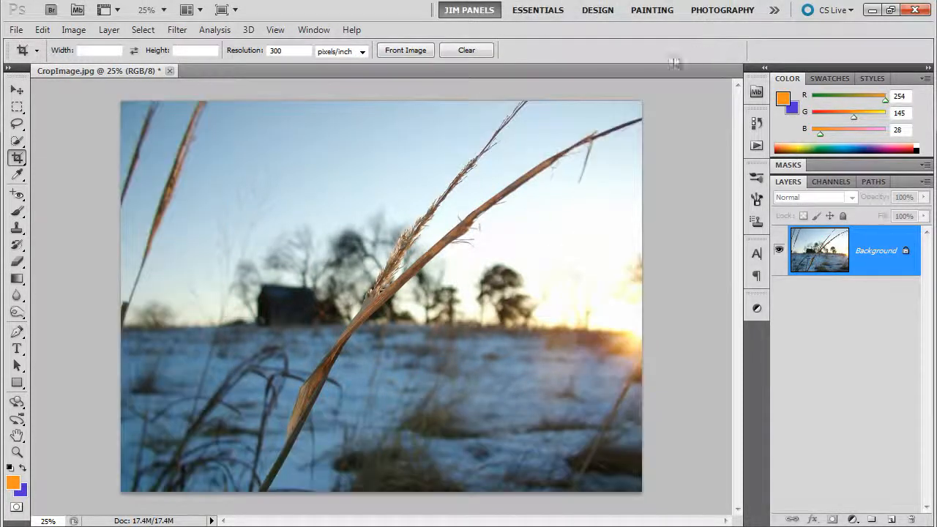
drag(195, 194, 589, 401)
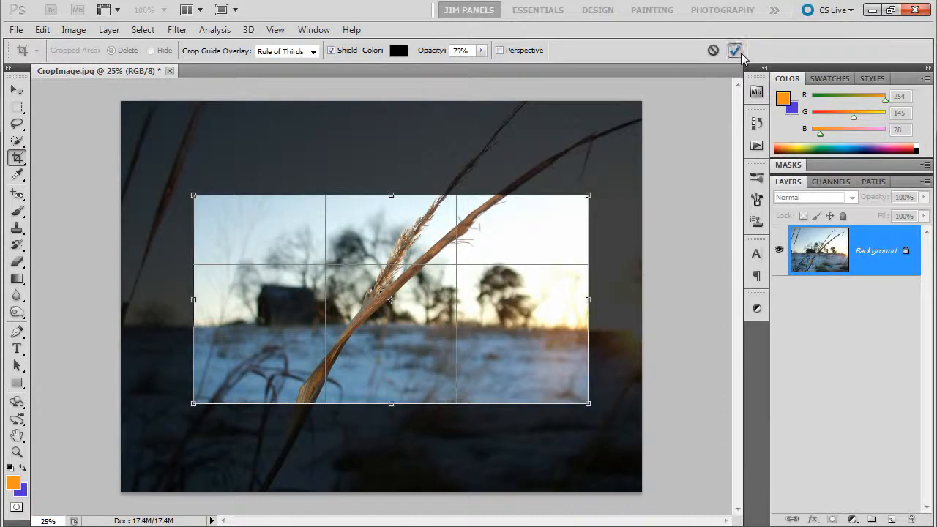
click(736, 50)
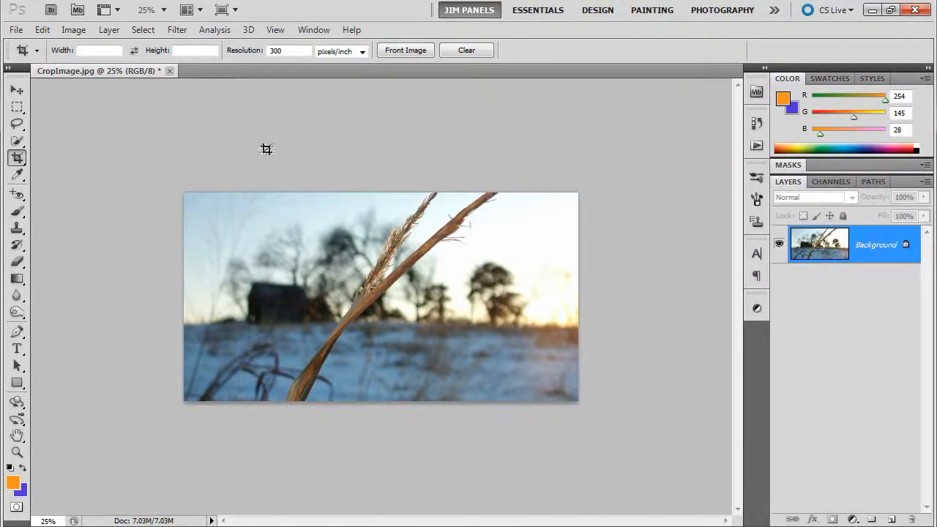
mouse_move(685, 110)
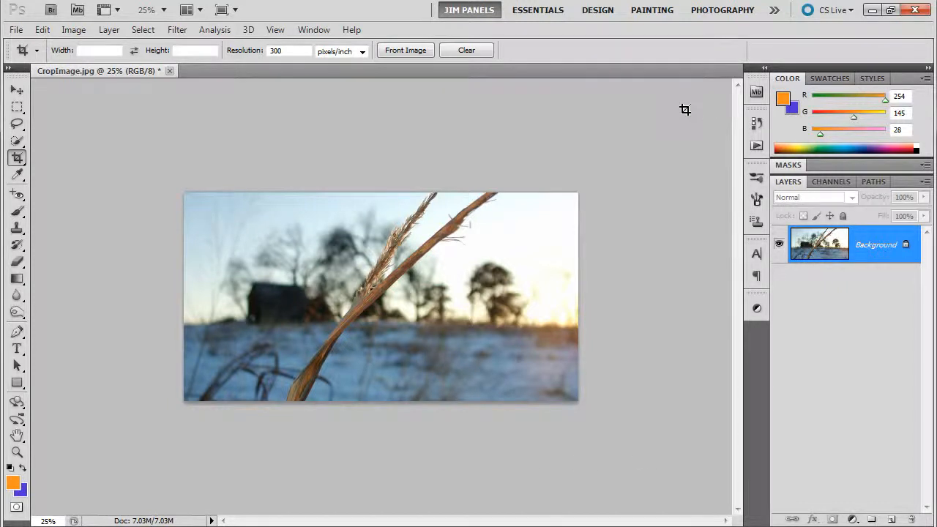
click(41, 30)
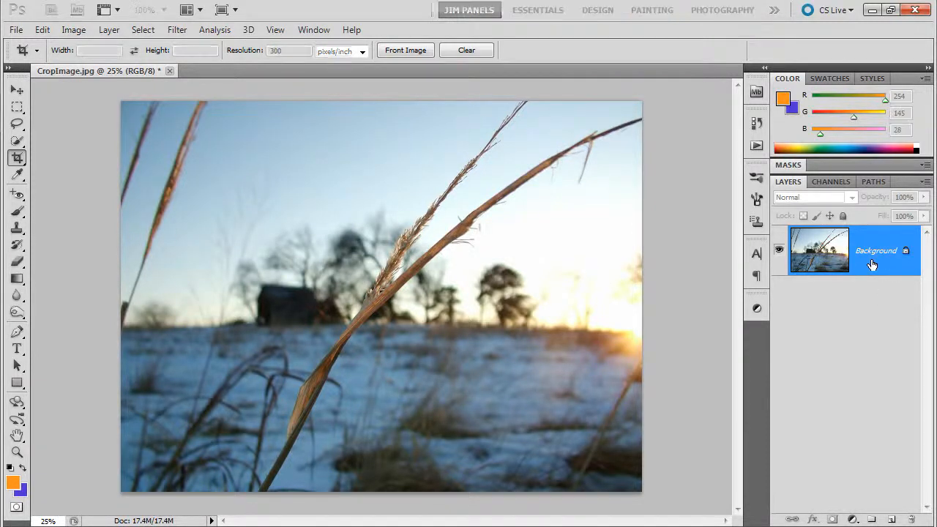
- Make the background Layer 0 and commit a crop with Cropped Area set to Hide, ready to move the contents
double_click(875, 251)
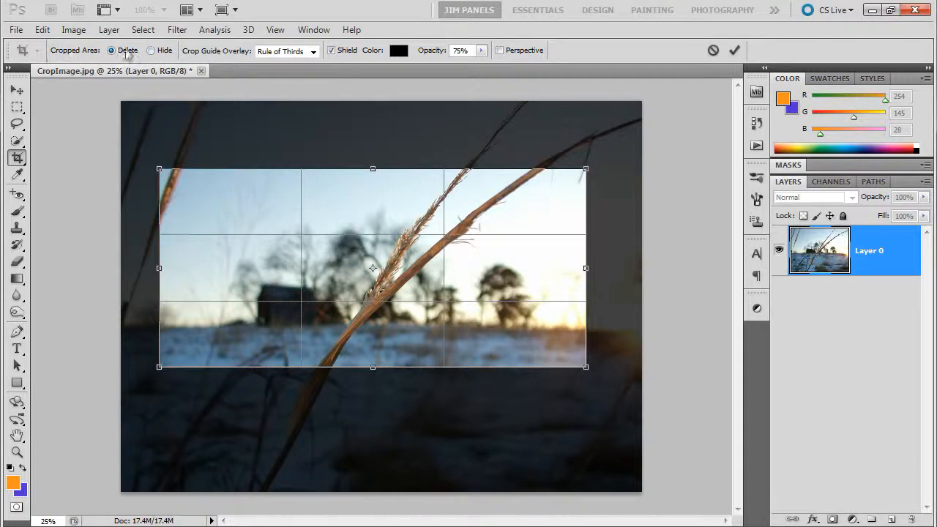
click(151, 49)
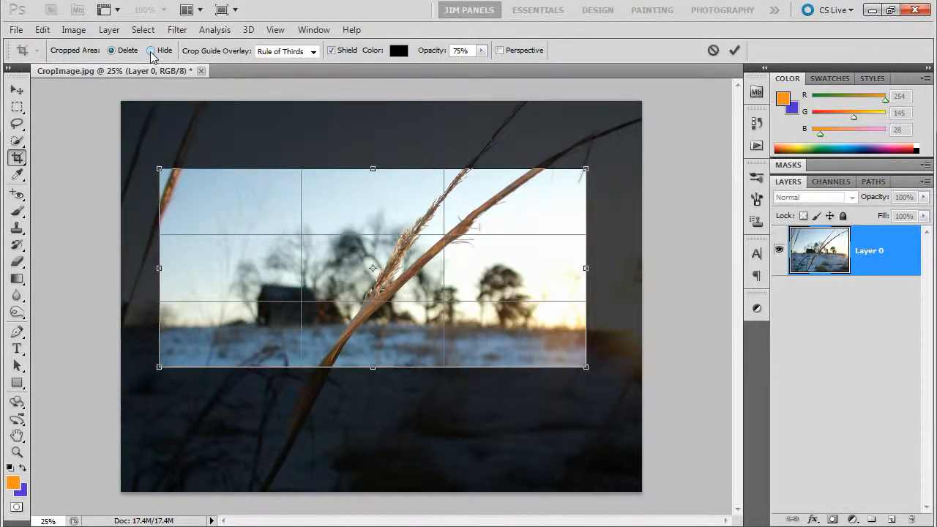
click(151, 49)
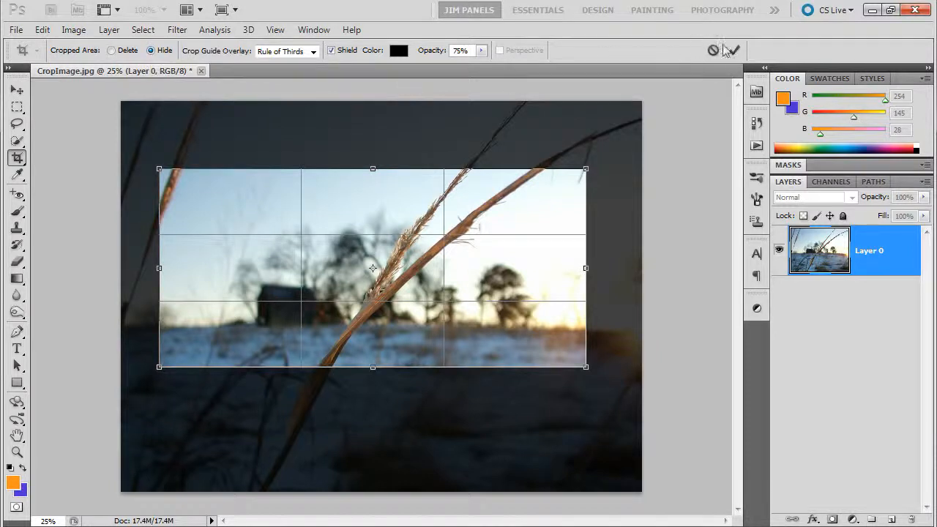
click(731, 49)
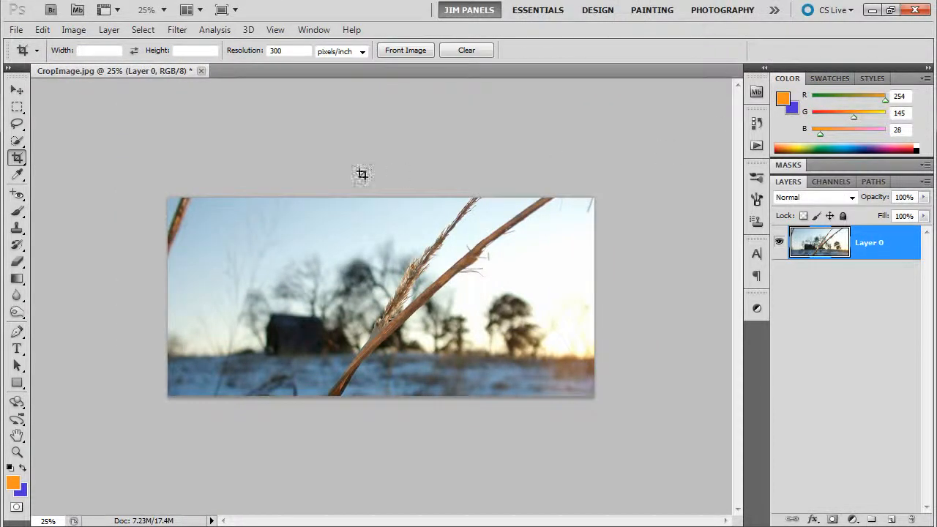
click(17, 90)
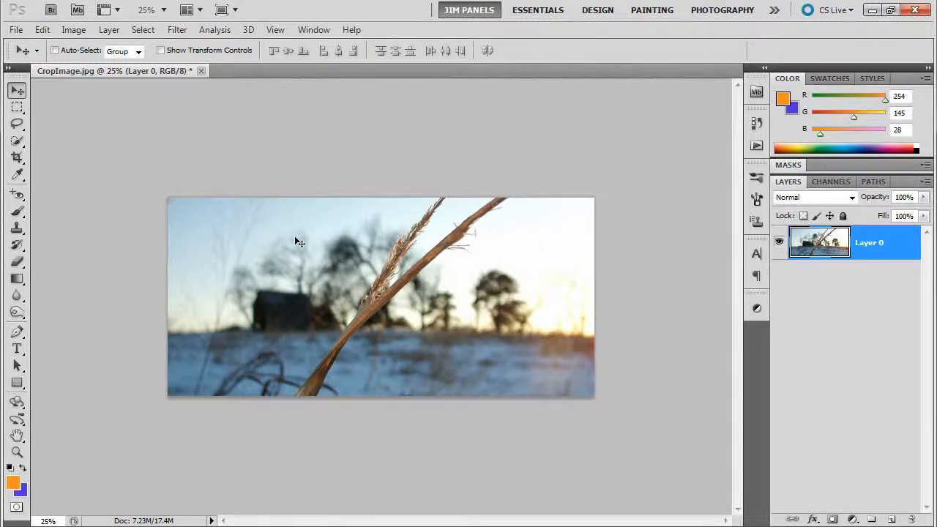
- Step backward through recent edits to restore the full Background image
click(41, 29)
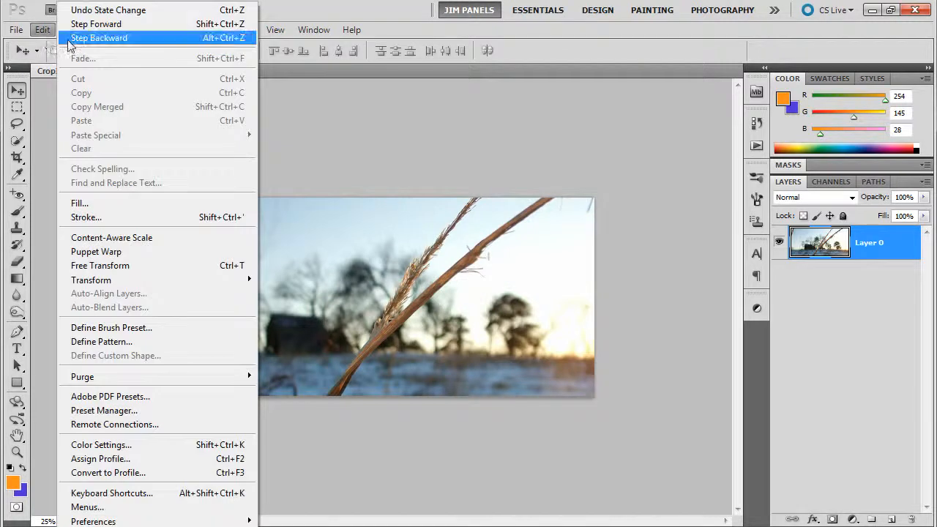
click(100, 38)
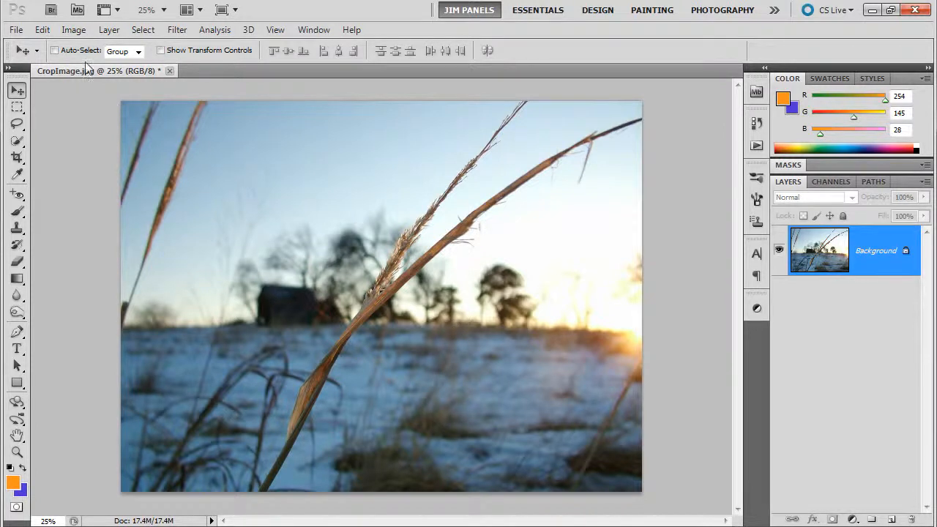
click(14, 29)
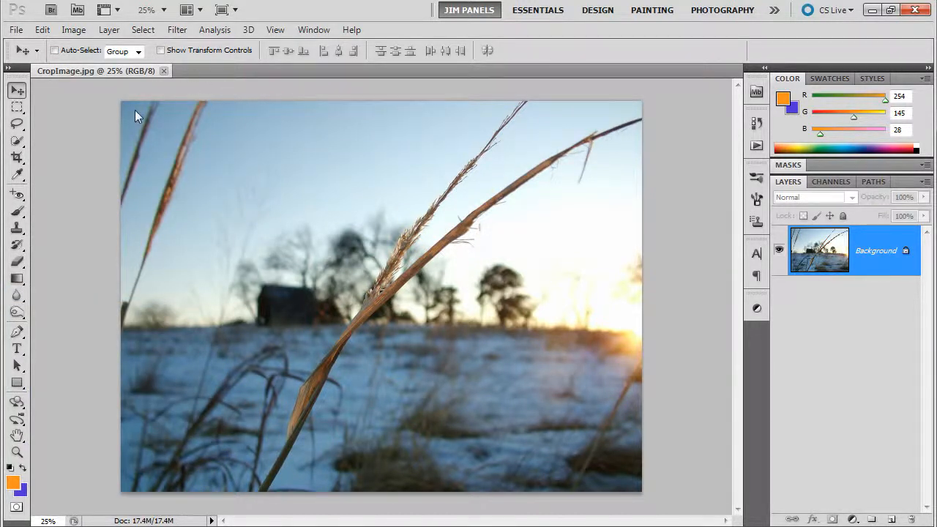
- Give the crop a fixed 8 inch width at 300 ppi and work with the height field
click(18, 158)
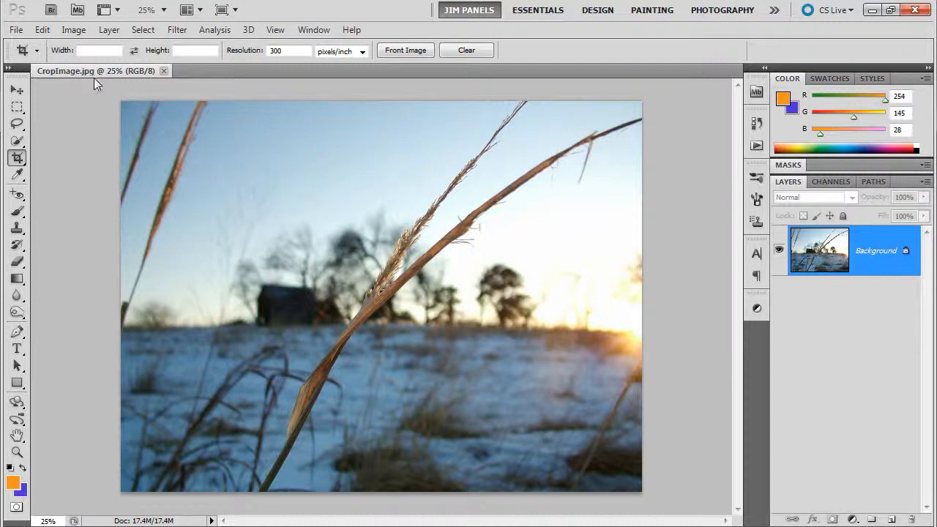
click(95, 49)
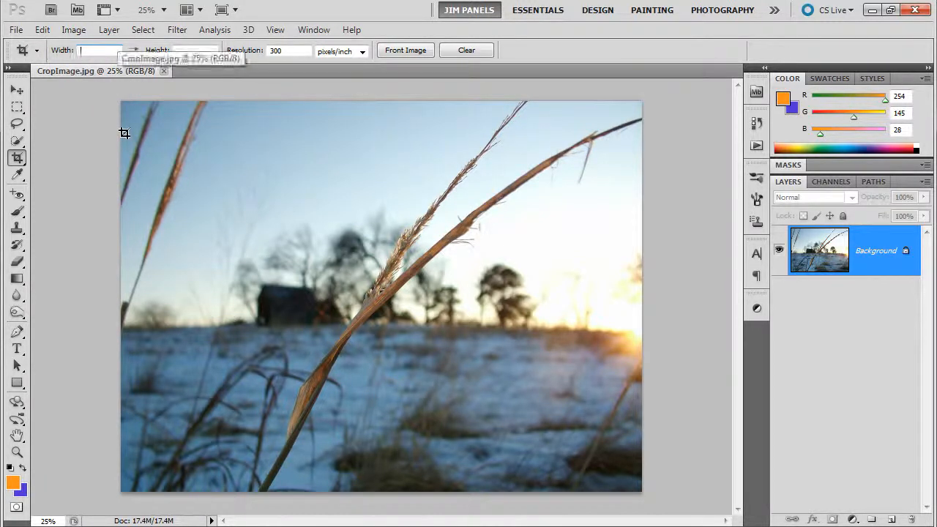
text(8 in)
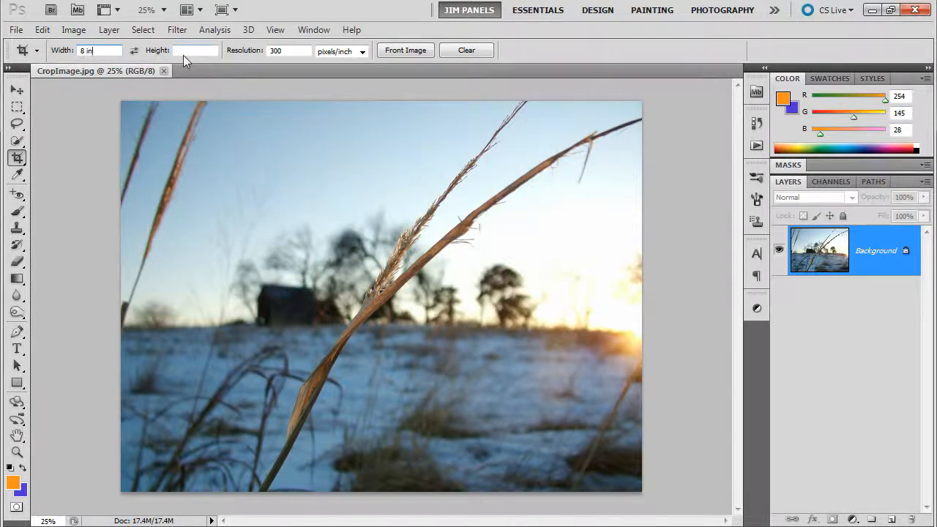
right_click(194, 50)
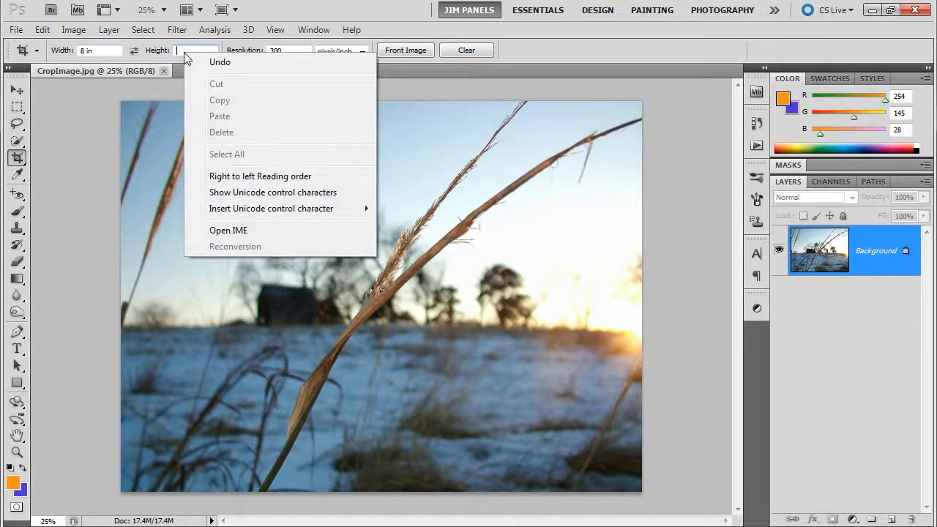
click(197, 49)
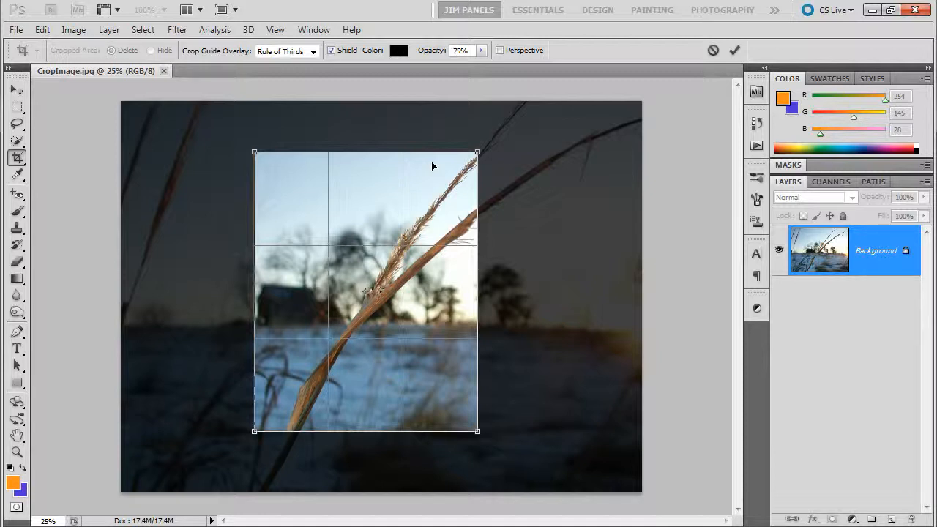
mouse_move(401, 194)
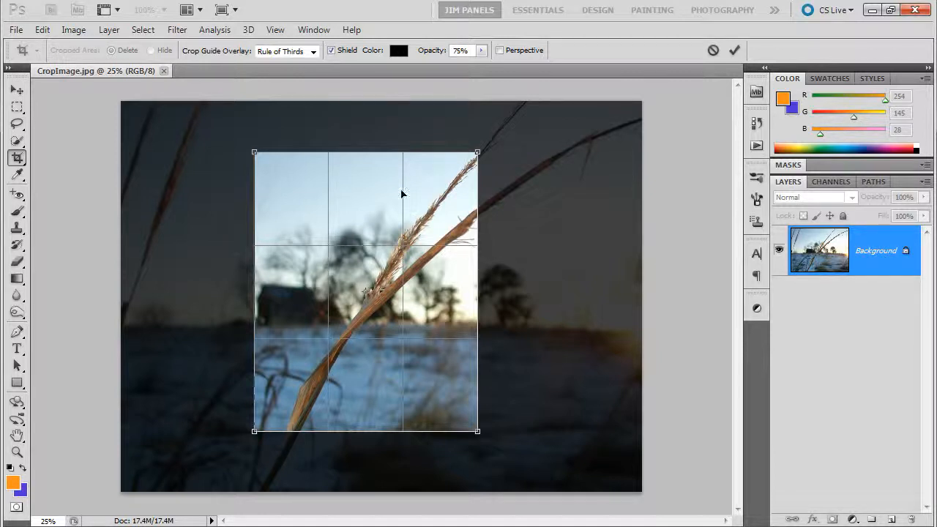
mouse_move(402, 334)
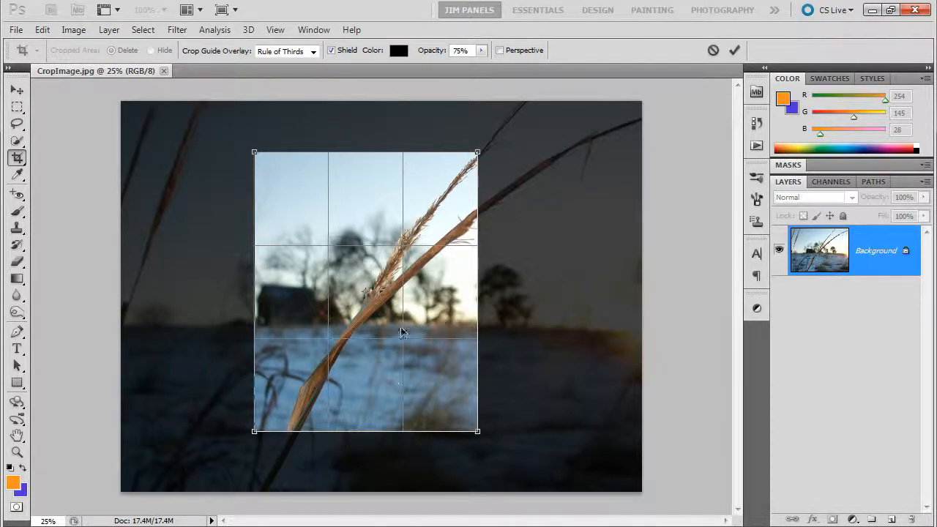
mouse_move(337, 203)
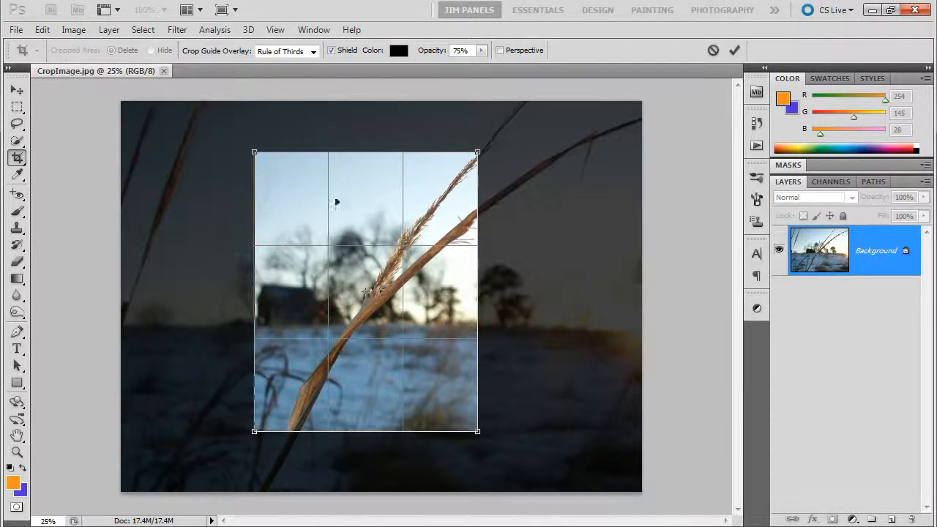